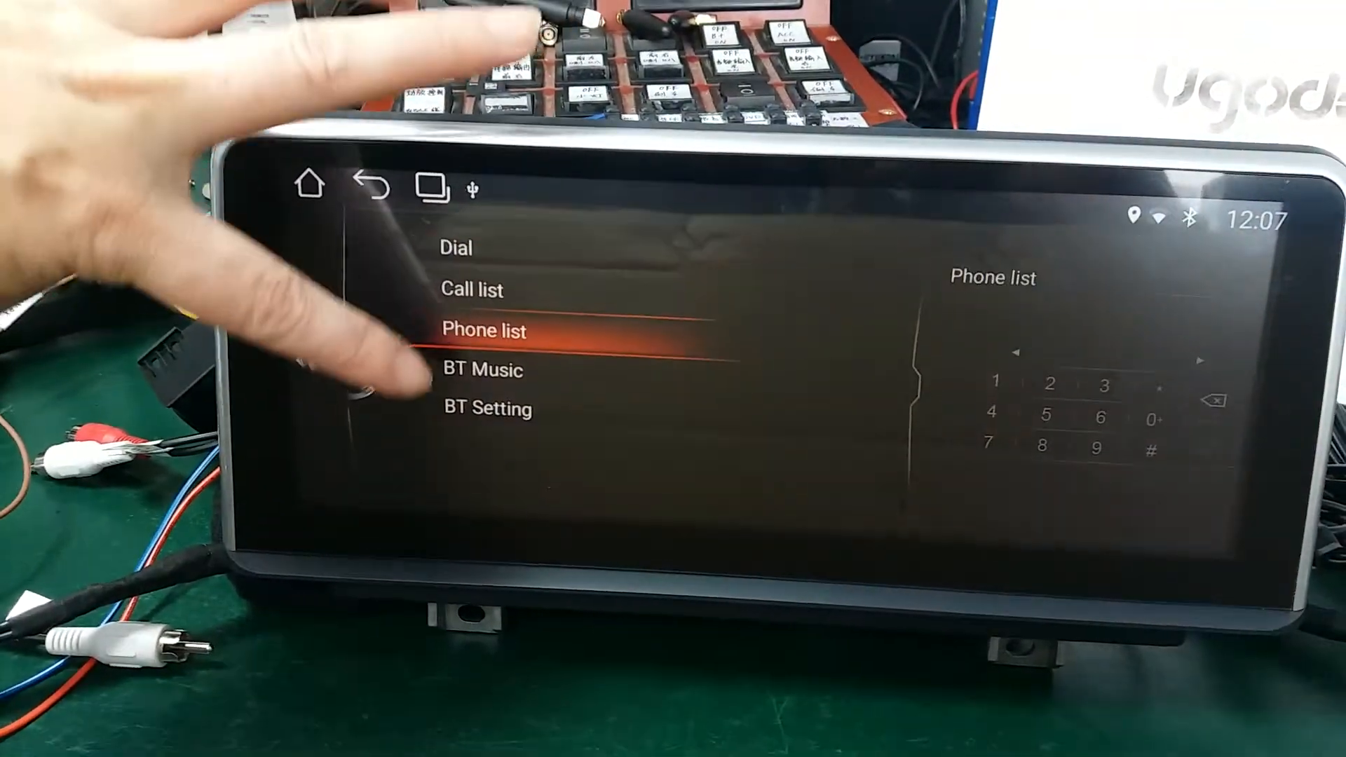
# Return from the Bluetooth phone screen to the main menu showing Video, Car-Info and Browser
pyautogui.click(484, 331)
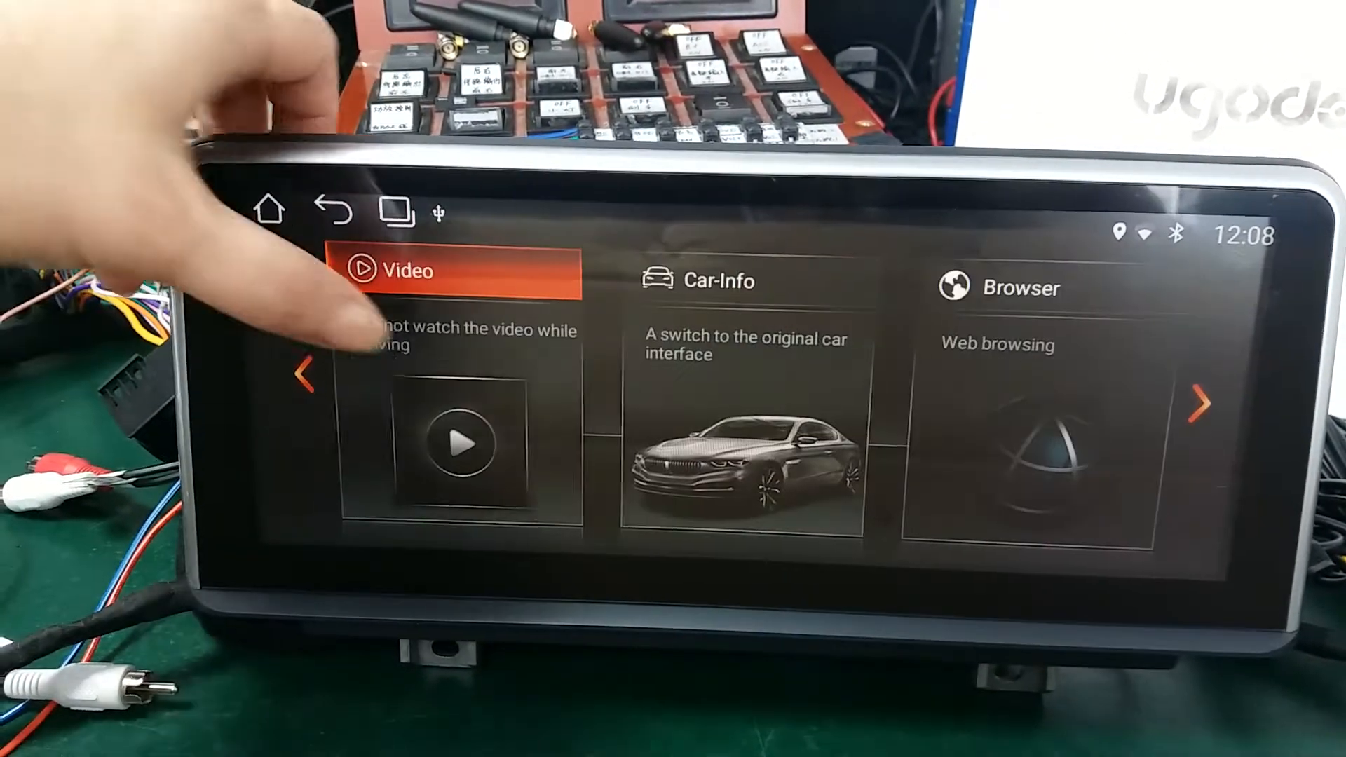
# Page the main menu to PhoneLink, Apps and Settings, reaching the Settings list with Navigation, Language, Time, Audio and WLAN
pyautogui.click(455, 442)
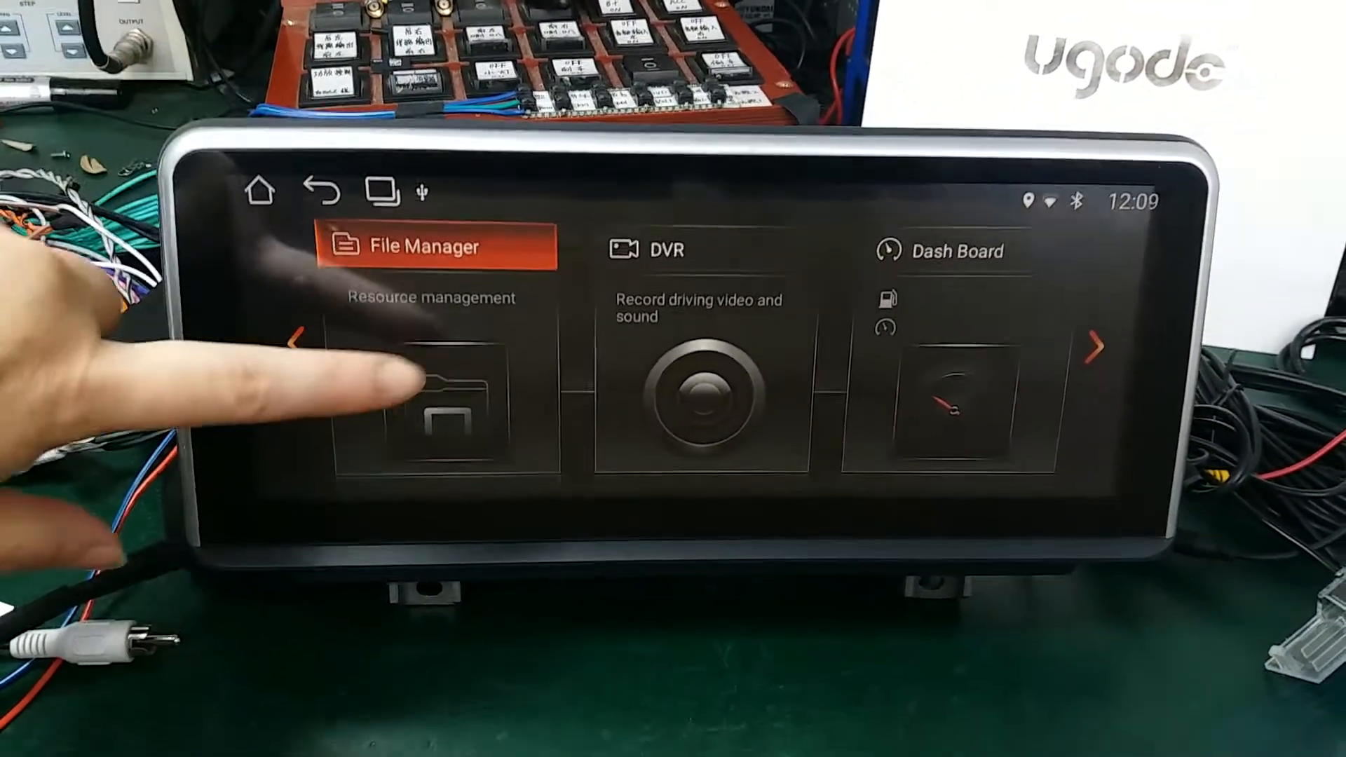
pyautogui.click(455, 395)
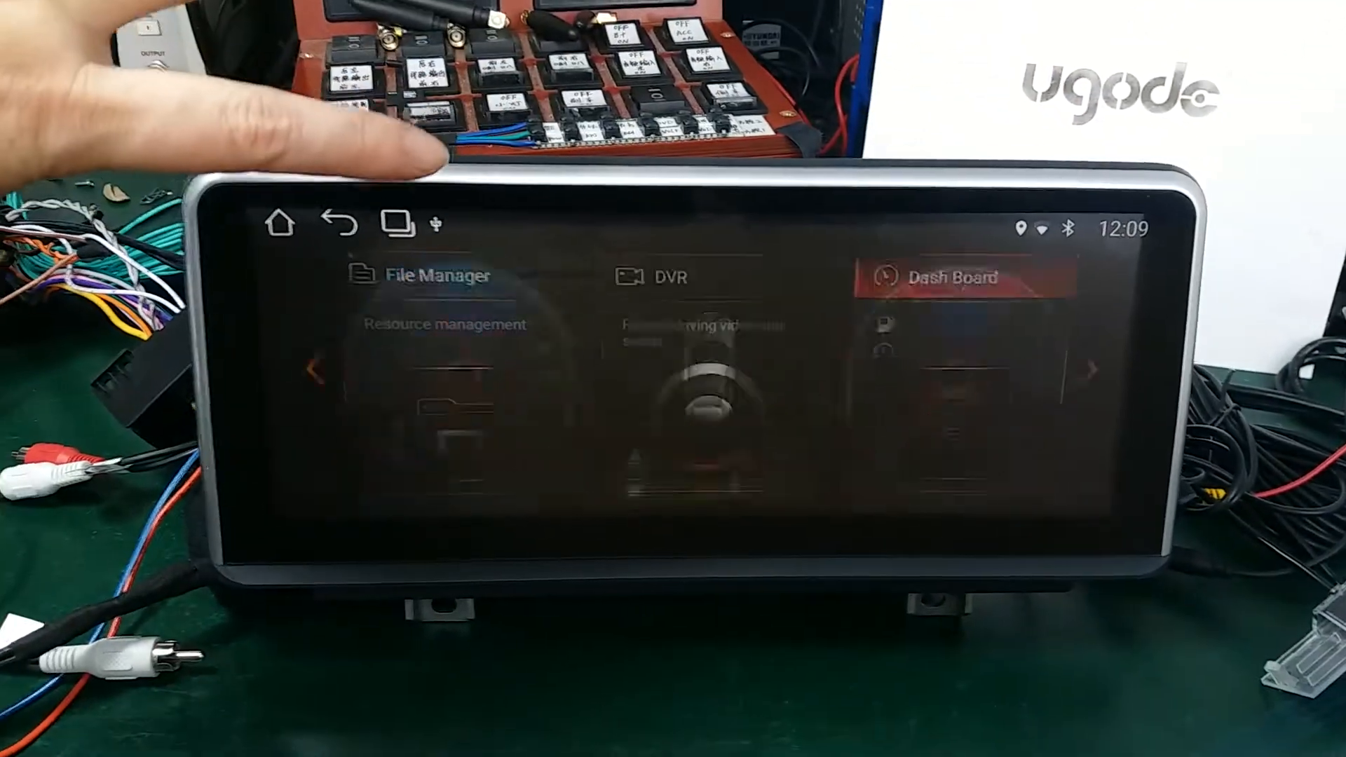
pyautogui.click(951, 278)
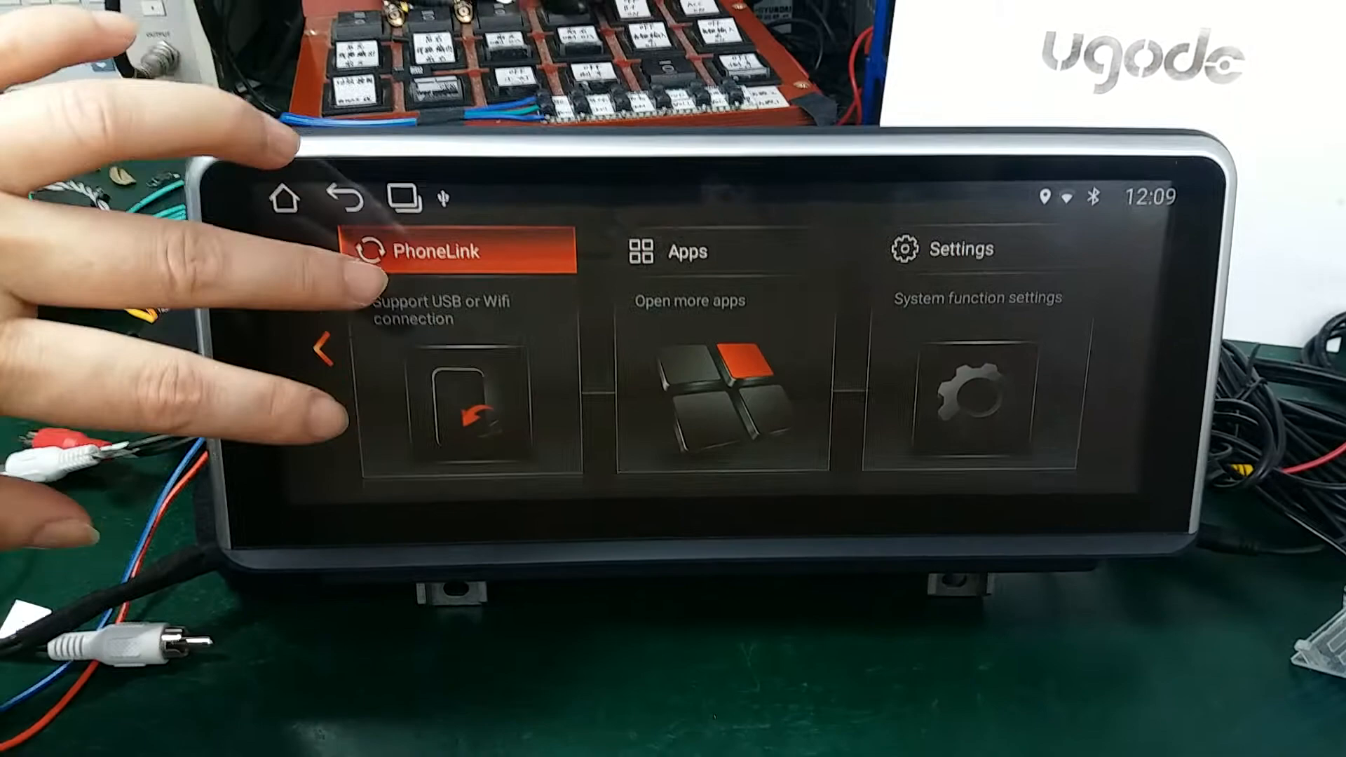
pyautogui.click(454, 386)
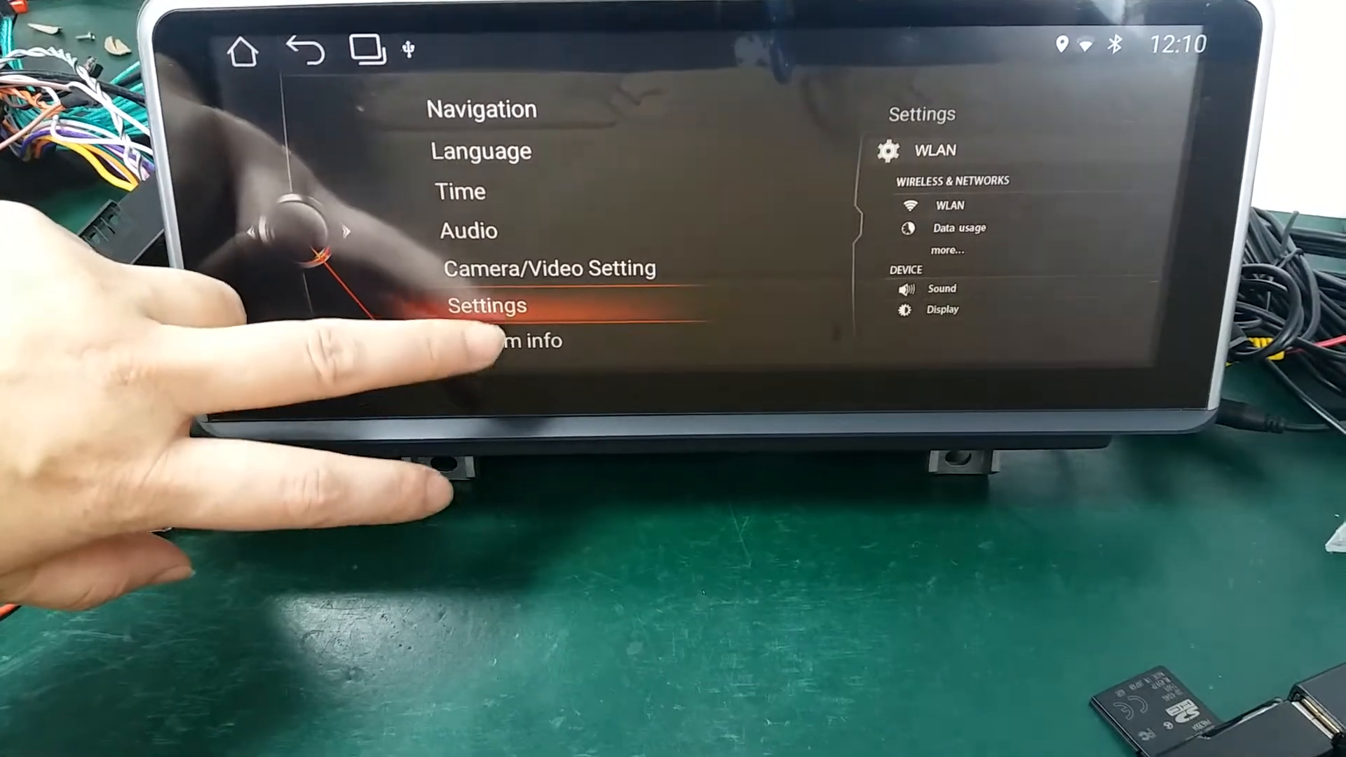
# In Android system Settings > Languages, drag 日本語 above English (United States) so Japanese is first
pyautogui.click(486, 306)
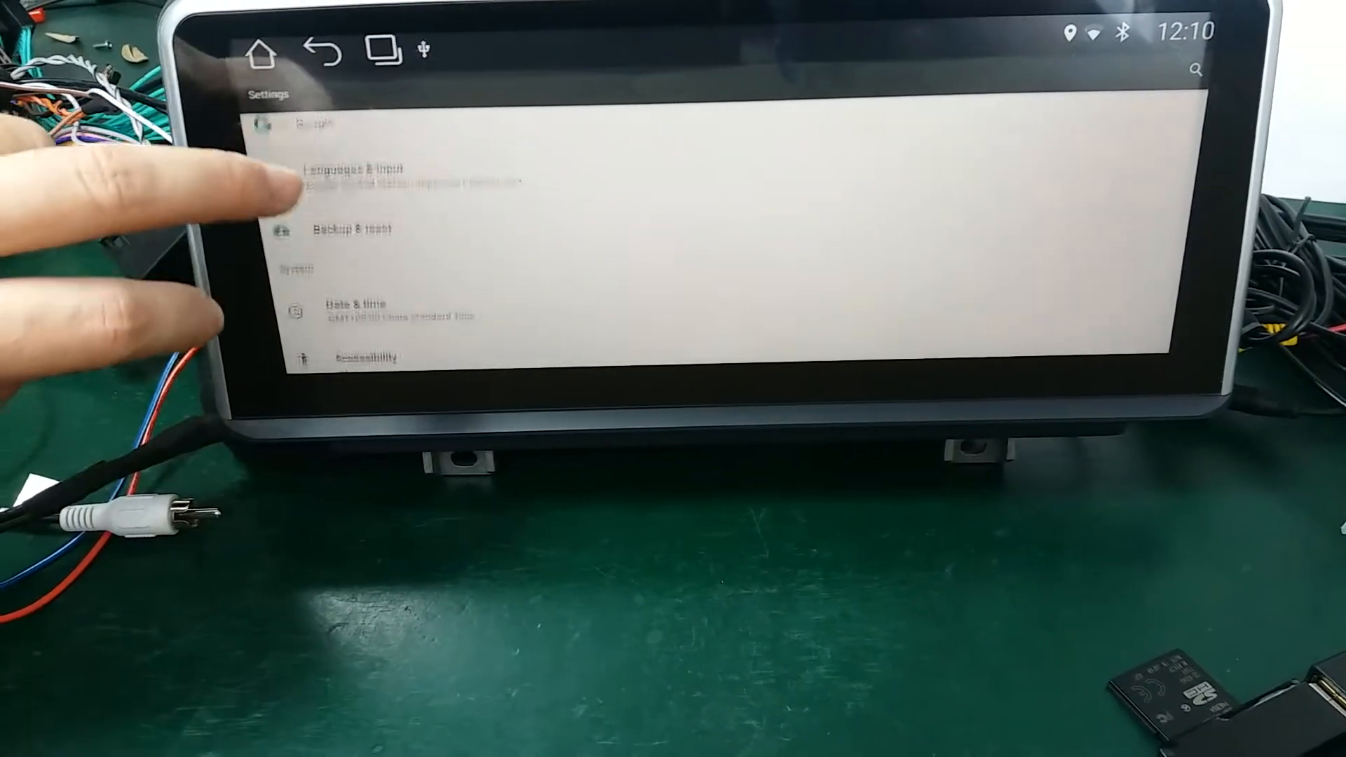
pyautogui.click(352, 169)
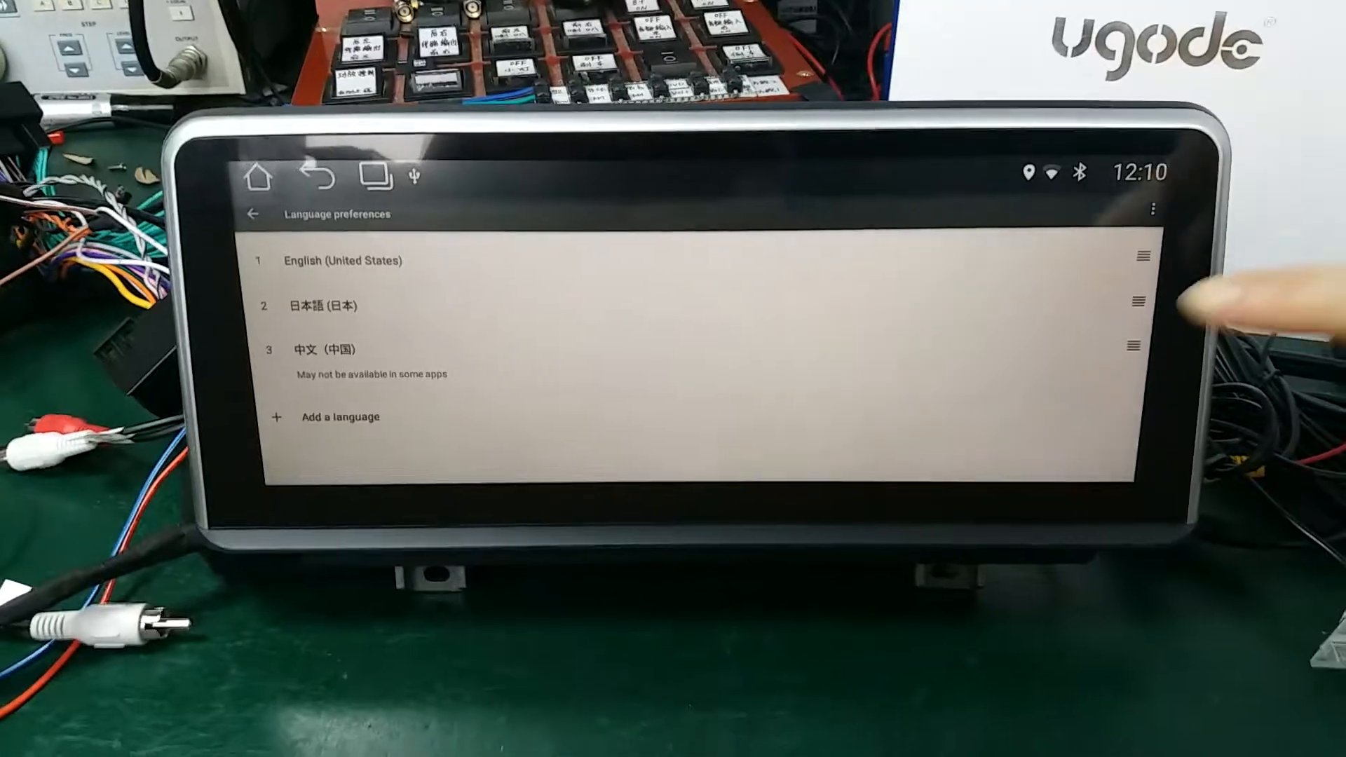
pyautogui.moveTo(1139, 303); pyautogui.dragTo(1138, 256)
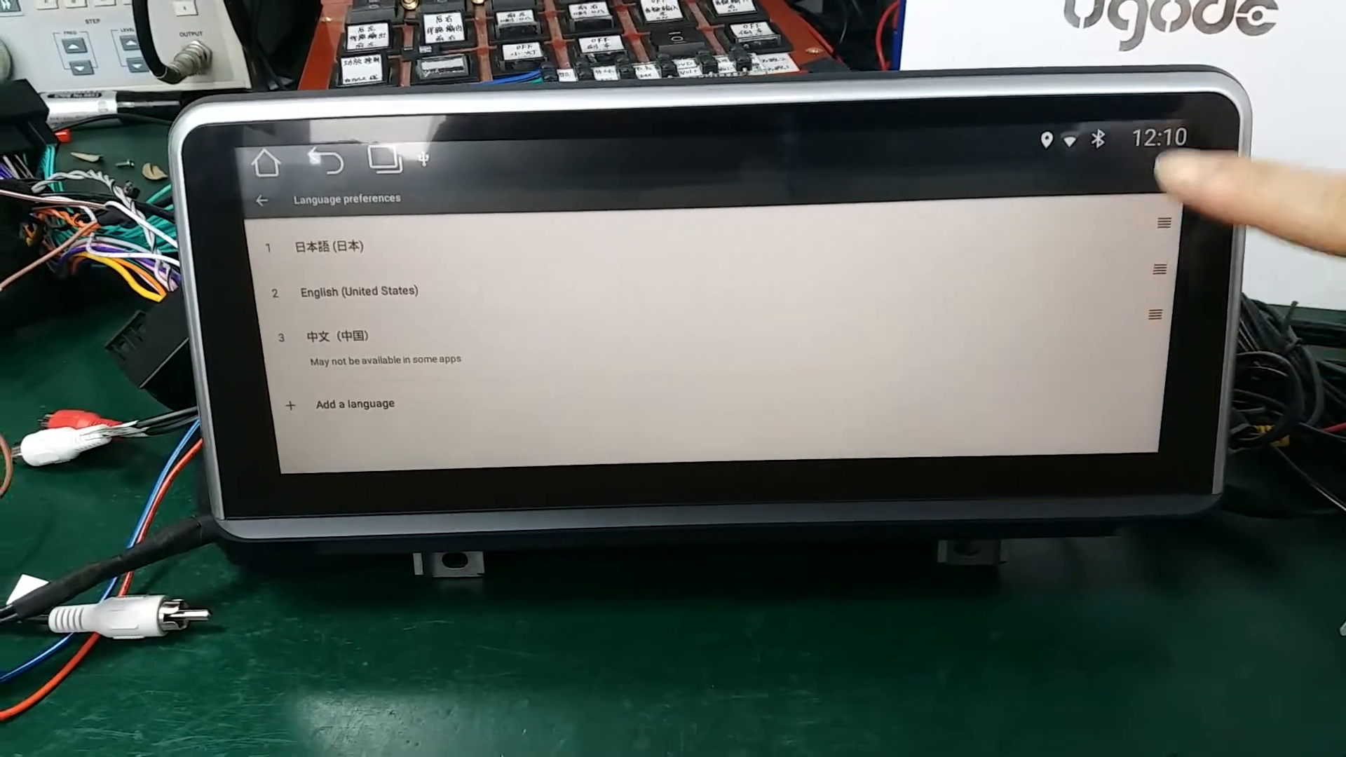